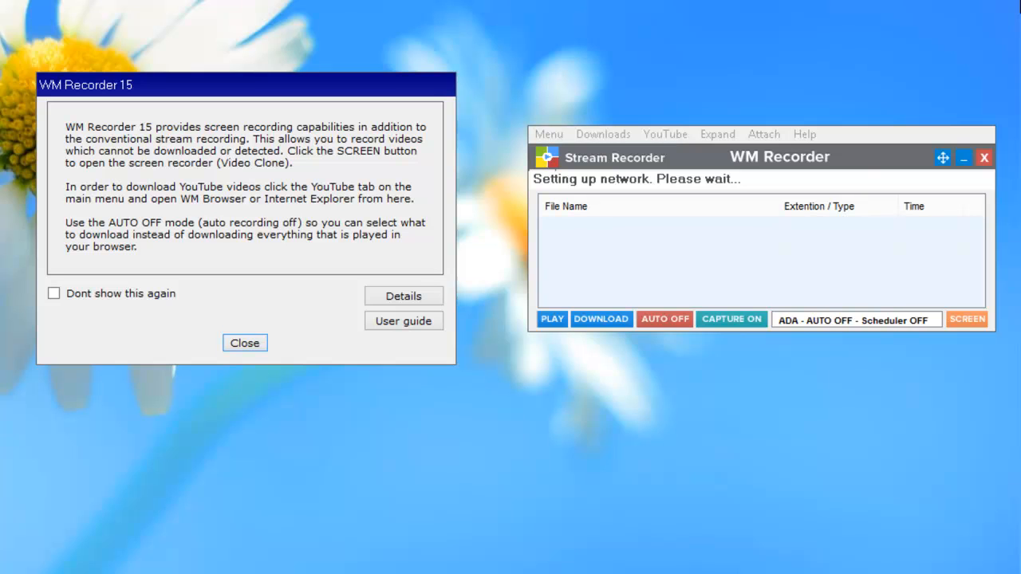
mouse_move(175, 105)
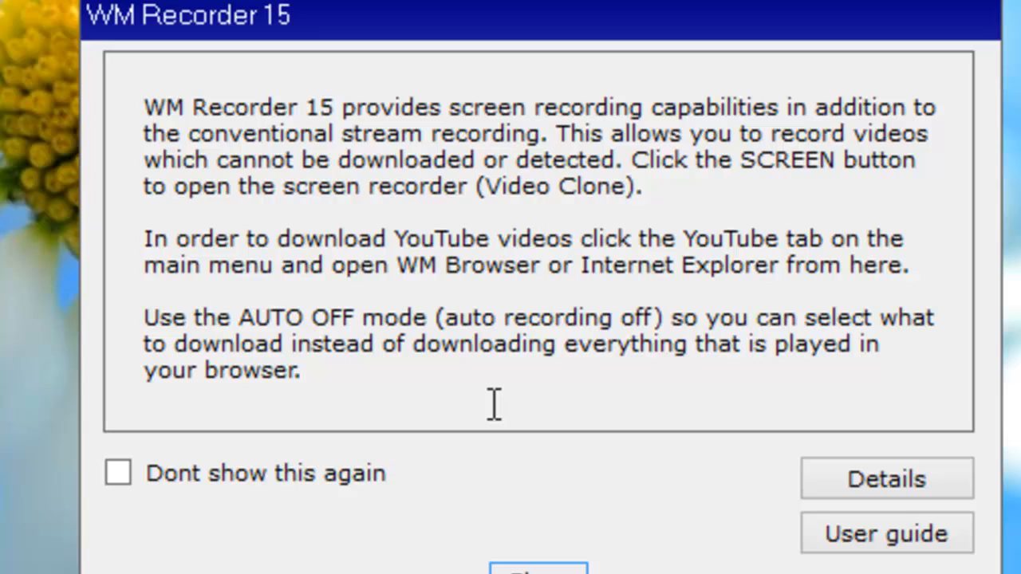
mouse_move(181, 341)
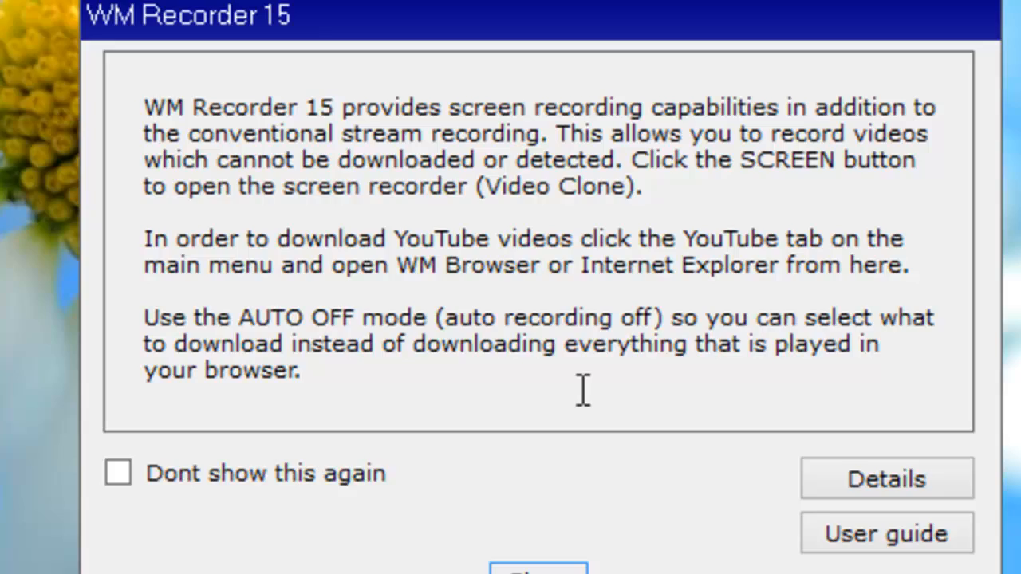
- Close the WM Recorder 15 welcome notice to reveal the ready stream recorder
click(538, 567)
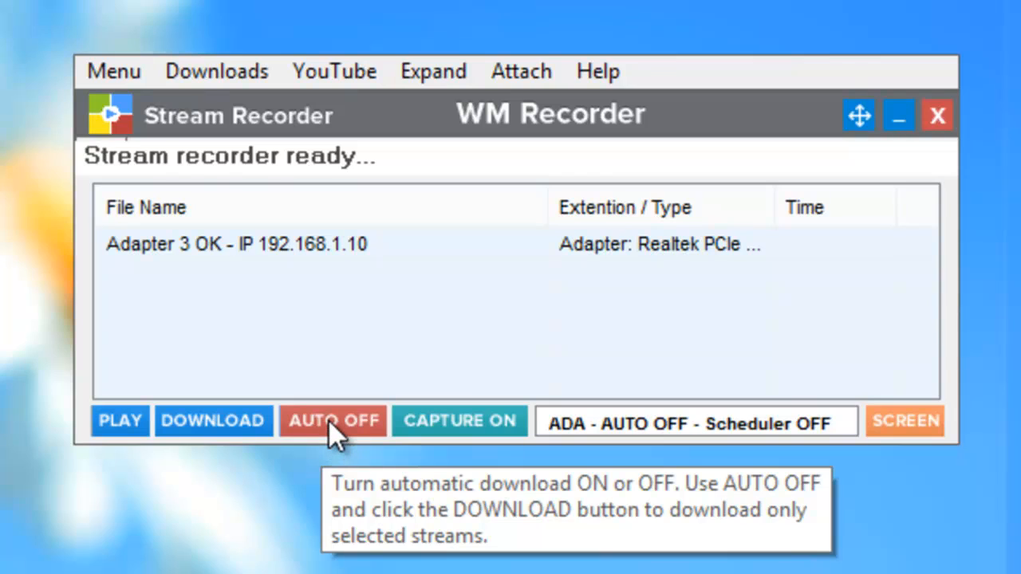
click(332, 421)
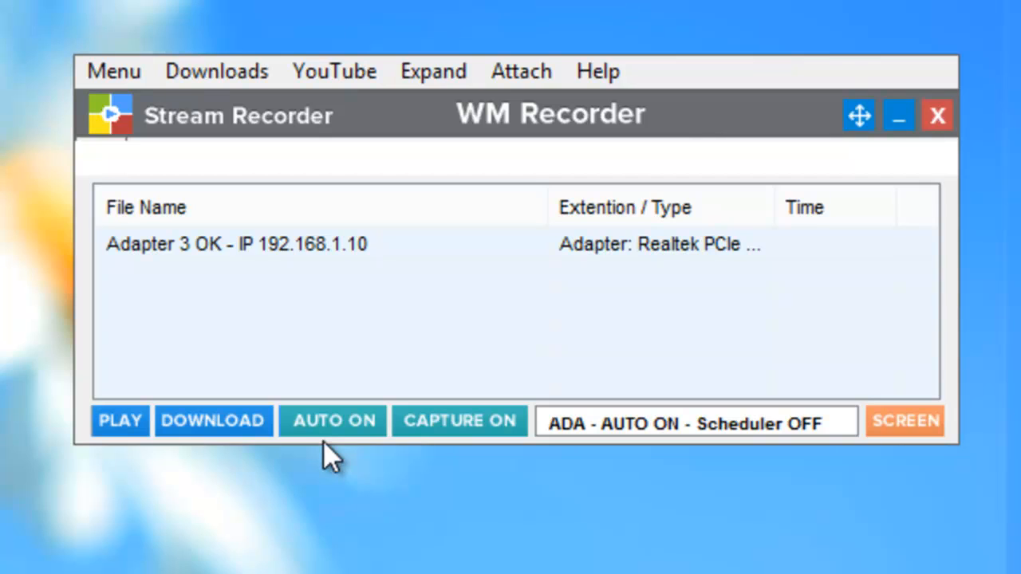
mouse_move(347, 455)
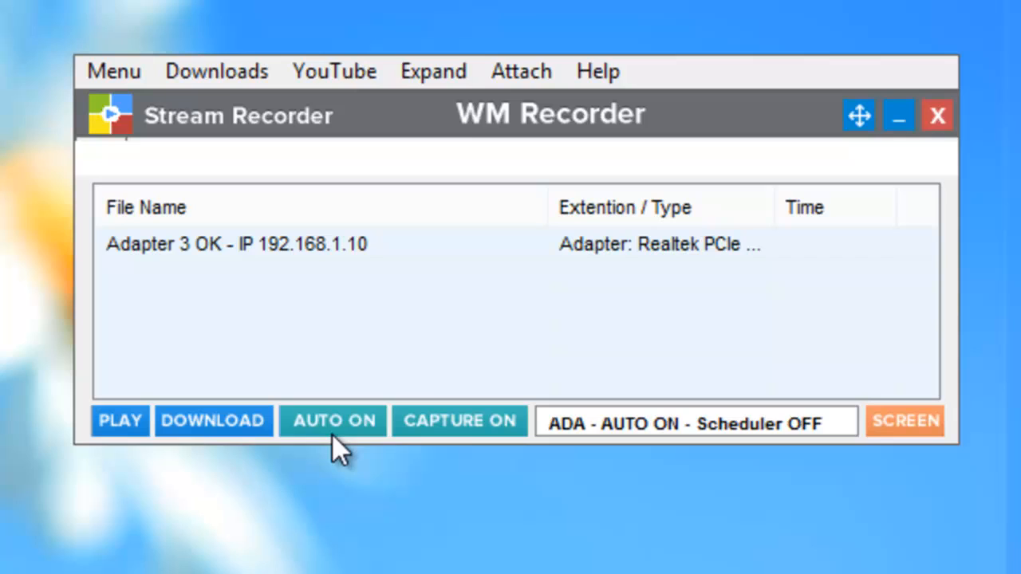
click(332, 420)
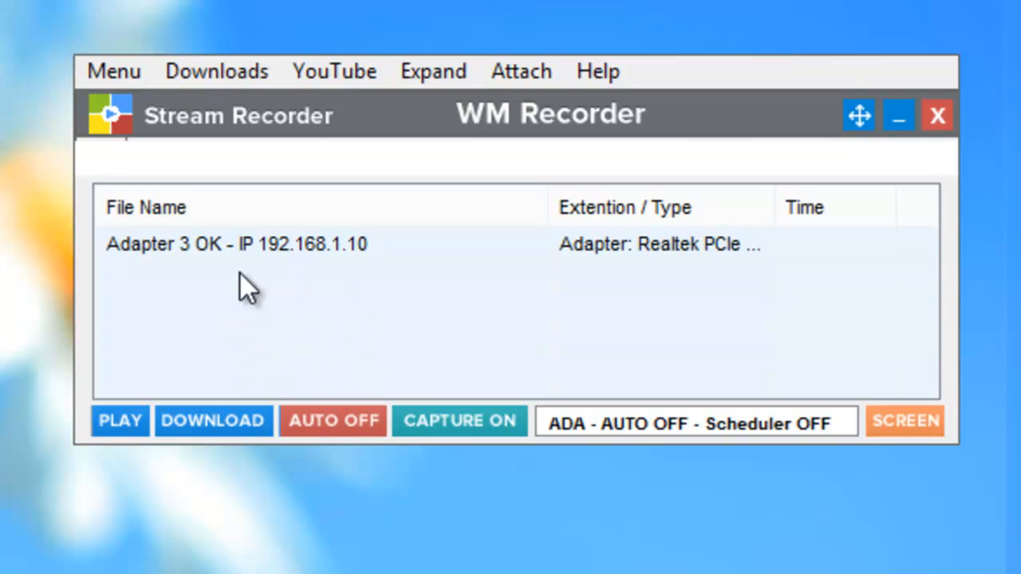
mouse_move(295, 303)
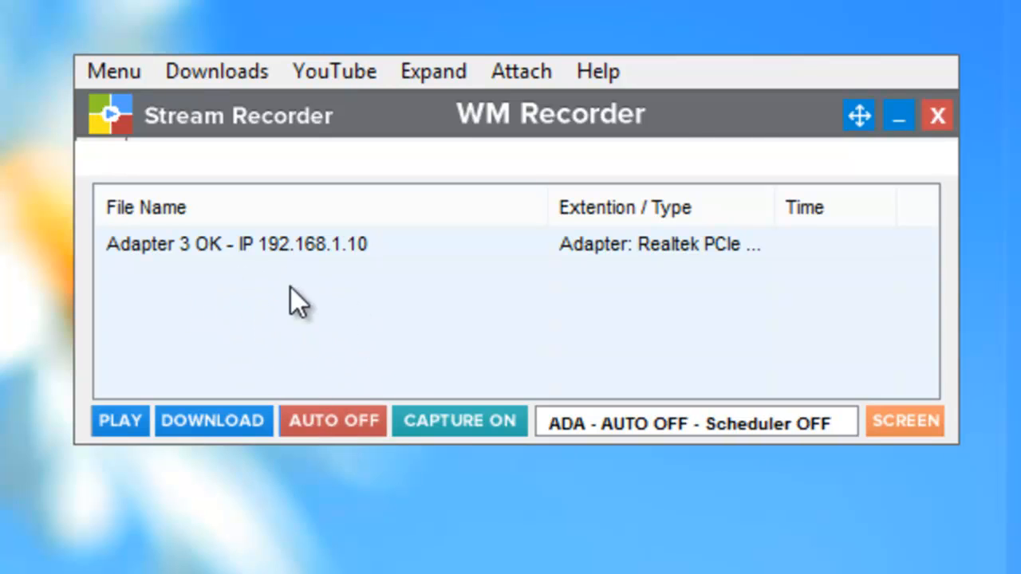
mouse_move(271, 327)
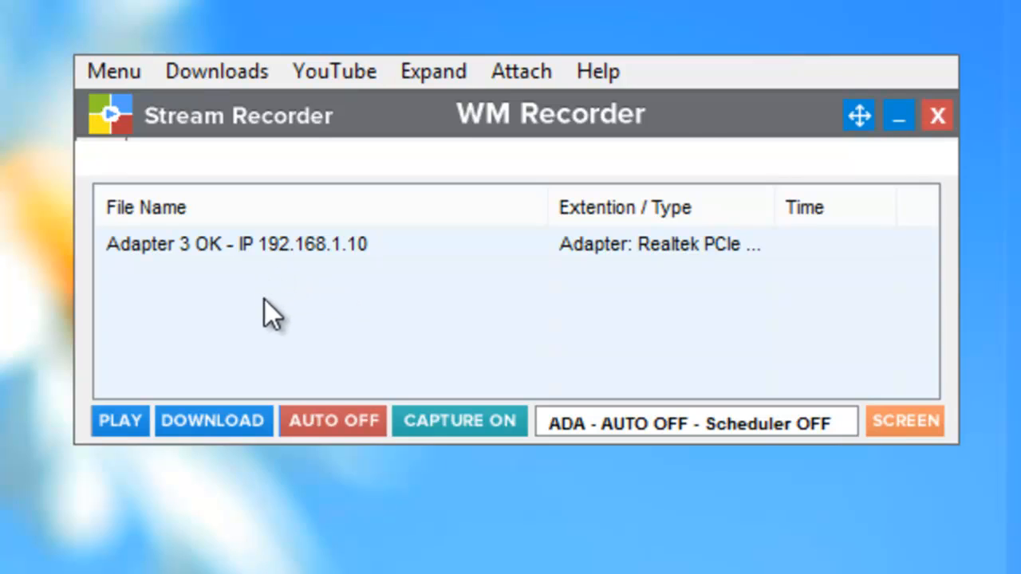
mouse_move(353, 315)
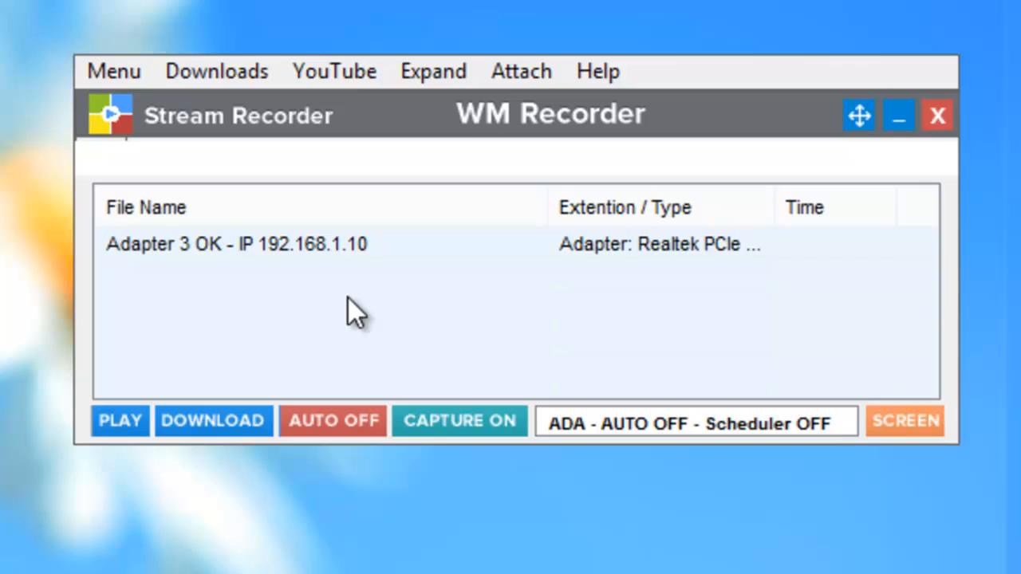
mouse_move(235, 327)
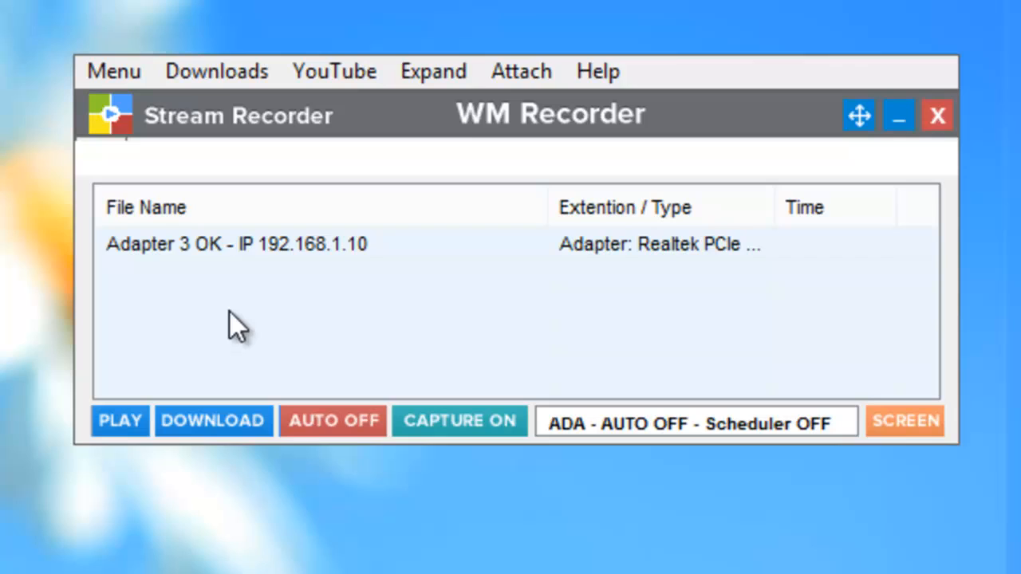
mouse_move(112, 355)
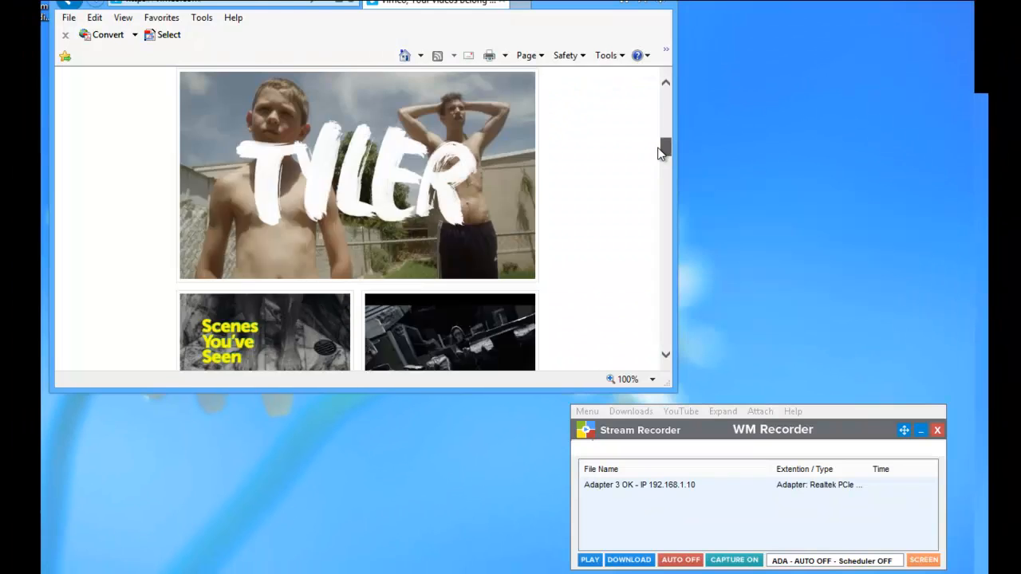
- Scroll the Vimeo page and start playing the Scenes You've Seen video
scroll(down, 3)
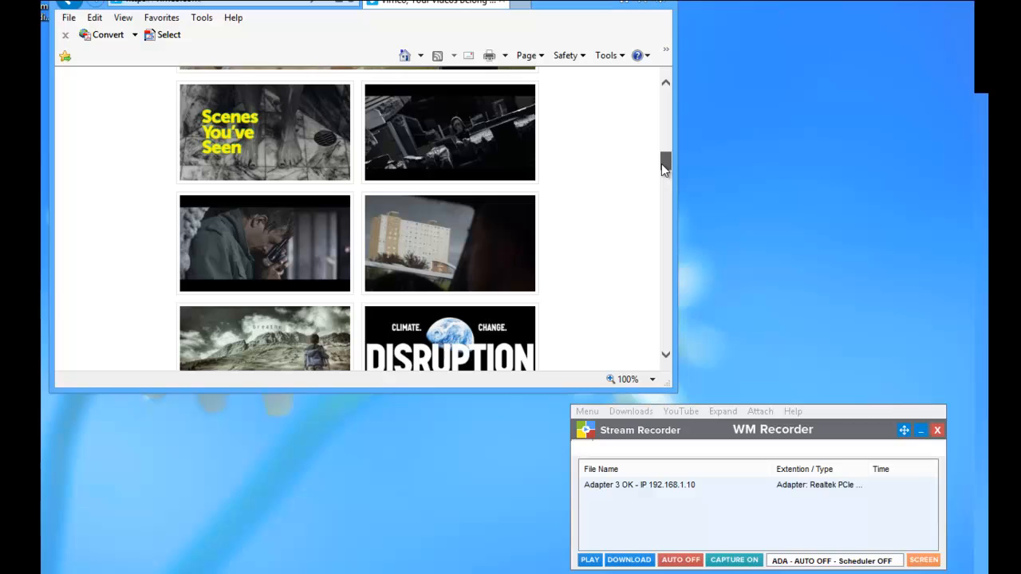
scroll(down, 3)
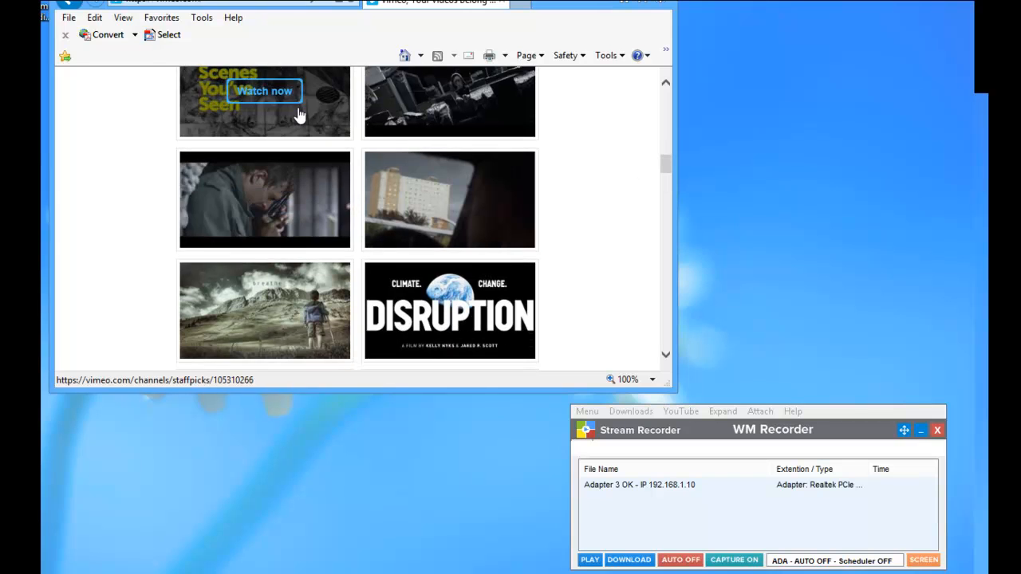
click(264, 90)
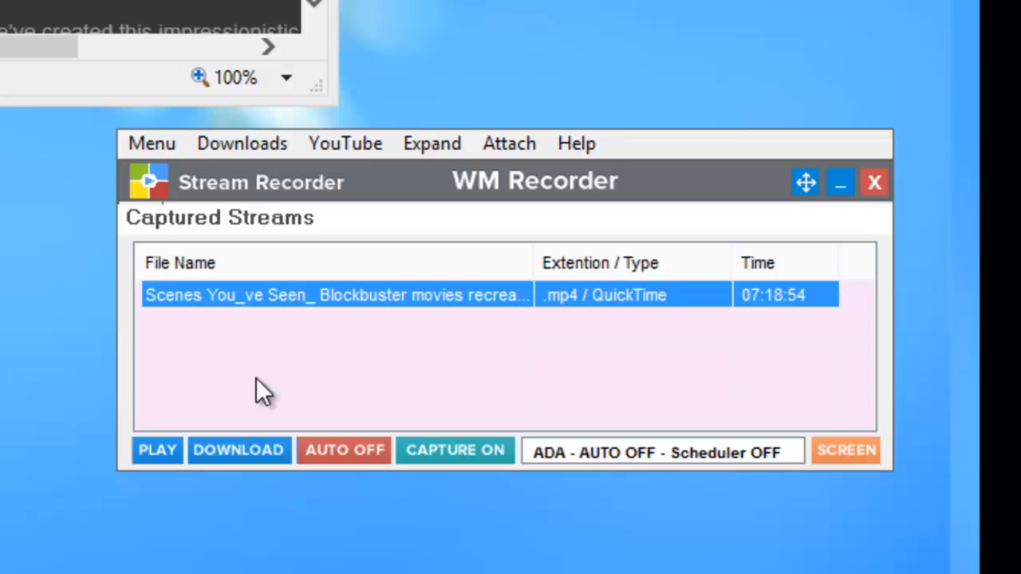
mouse_move(240, 330)
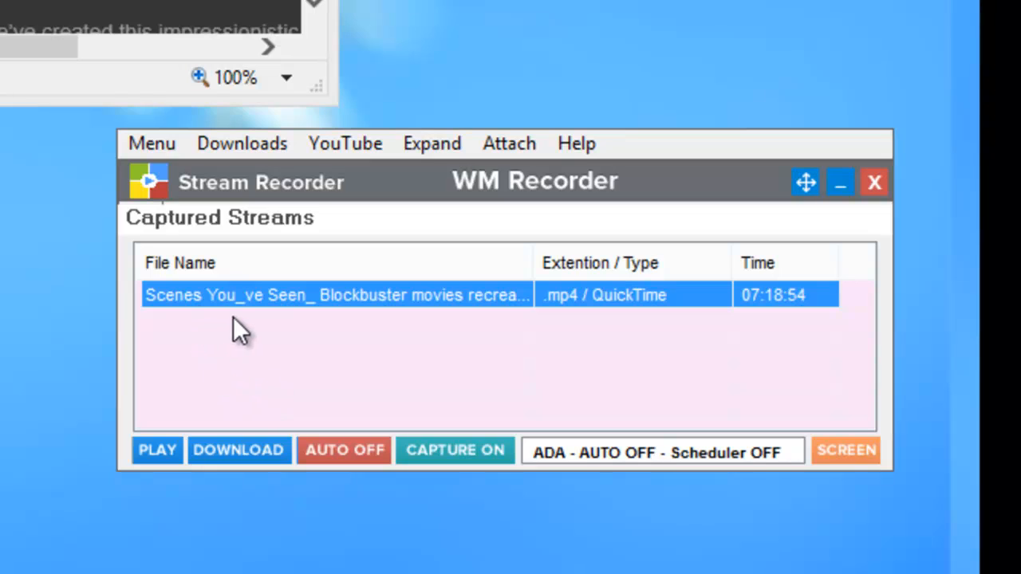
mouse_move(157, 335)
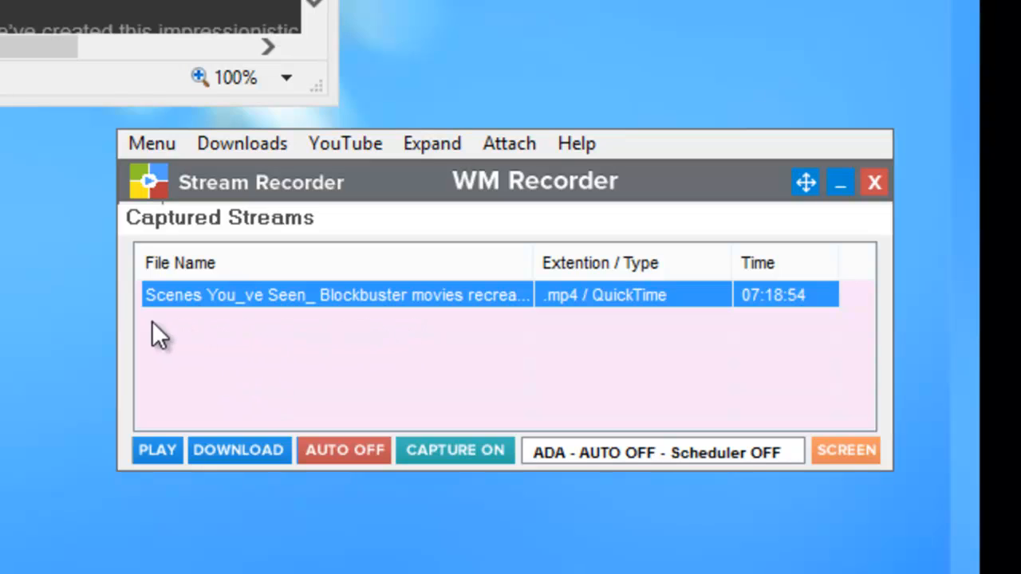
mouse_move(415, 331)
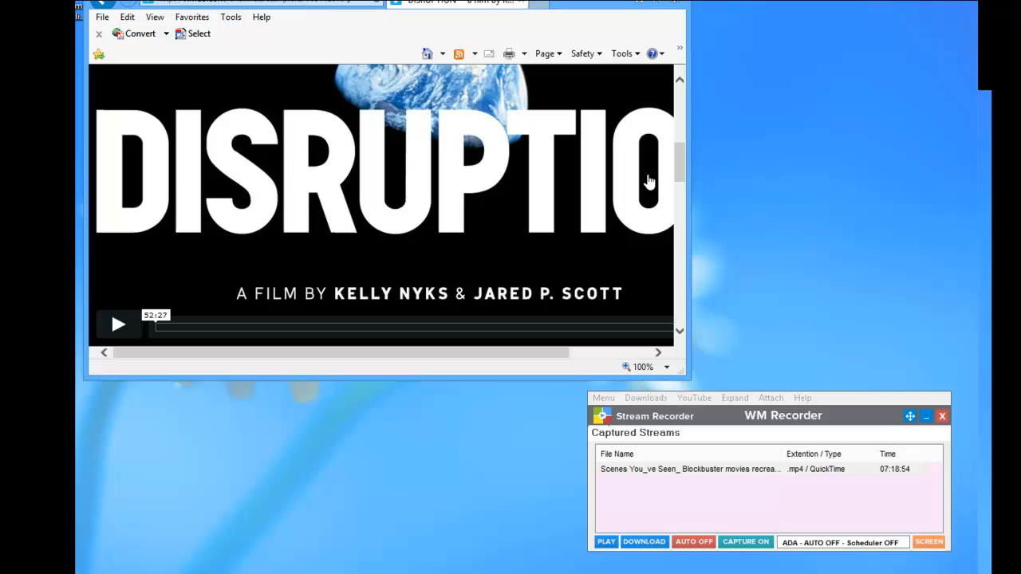
mouse_move(120, 324)
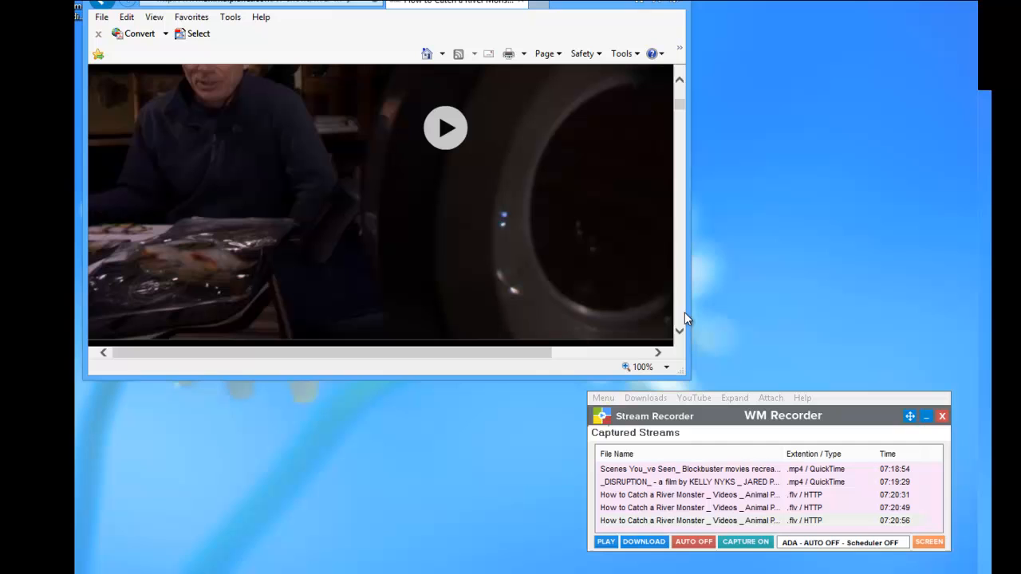
mouse_move(872, 418)
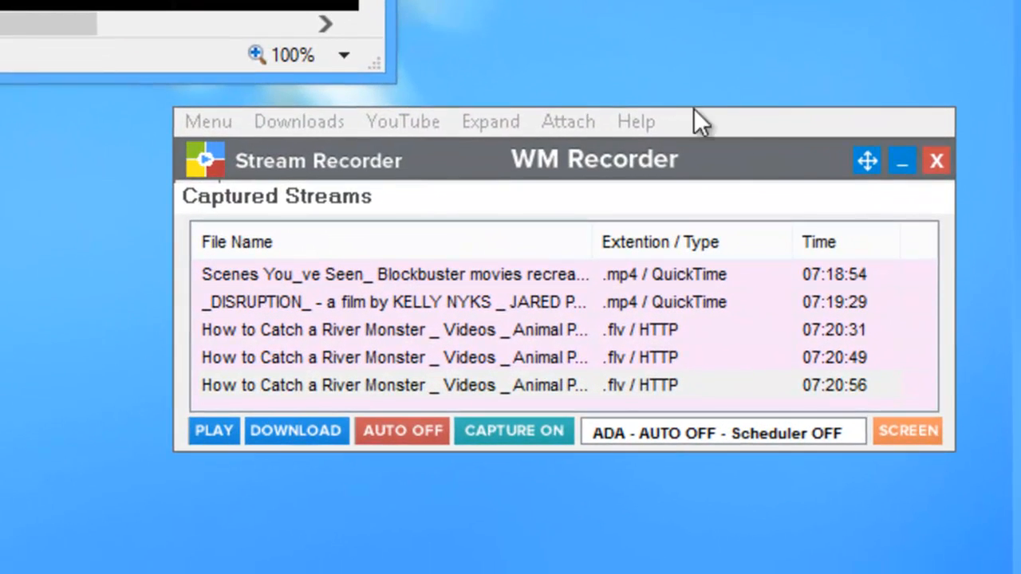
- Preview the captured Scenes You've Seen stream, then download it
click(395, 386)
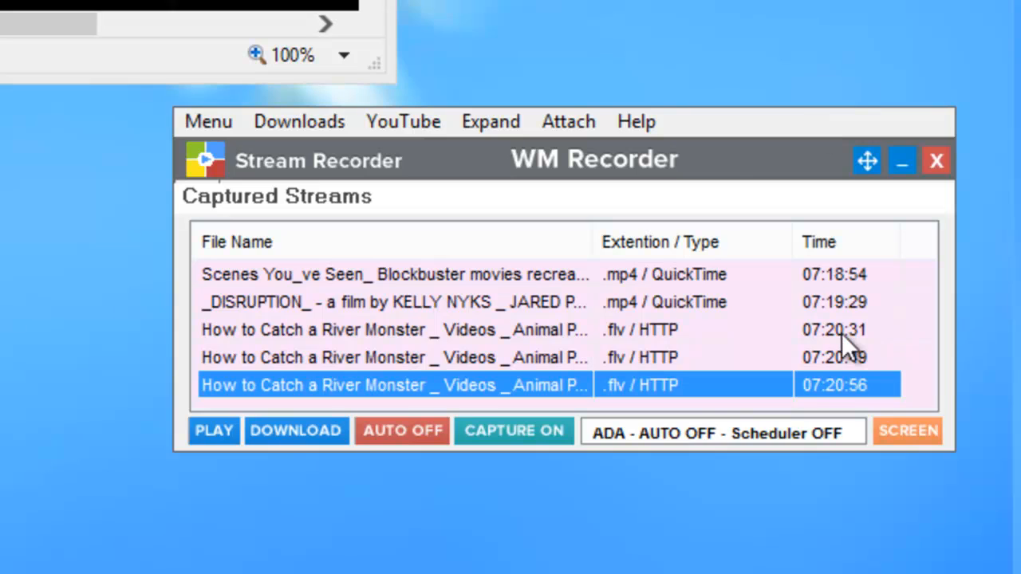
mouse_move(385, 281)
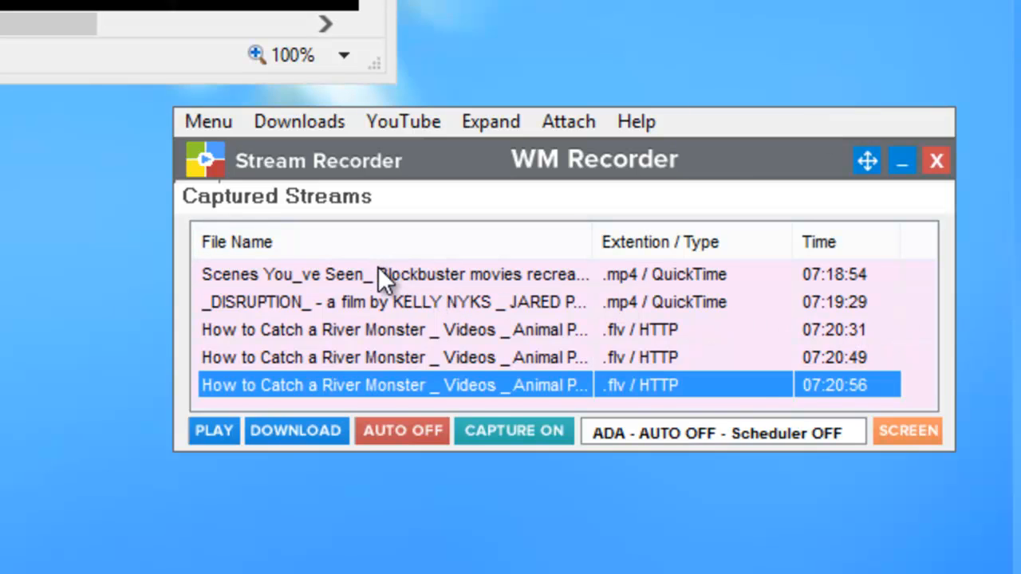
click(391, 274)
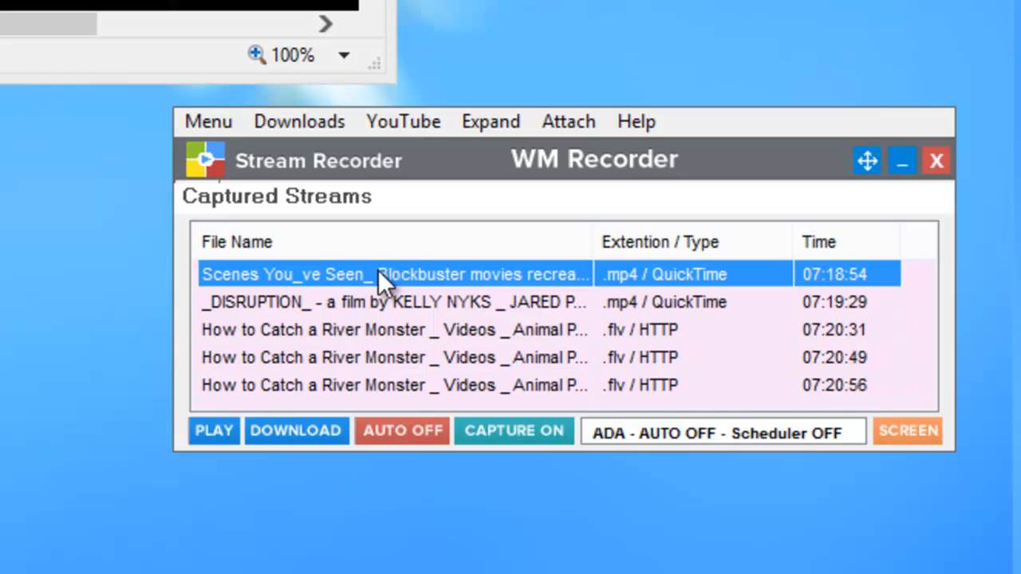
mouse_move(263, 343)
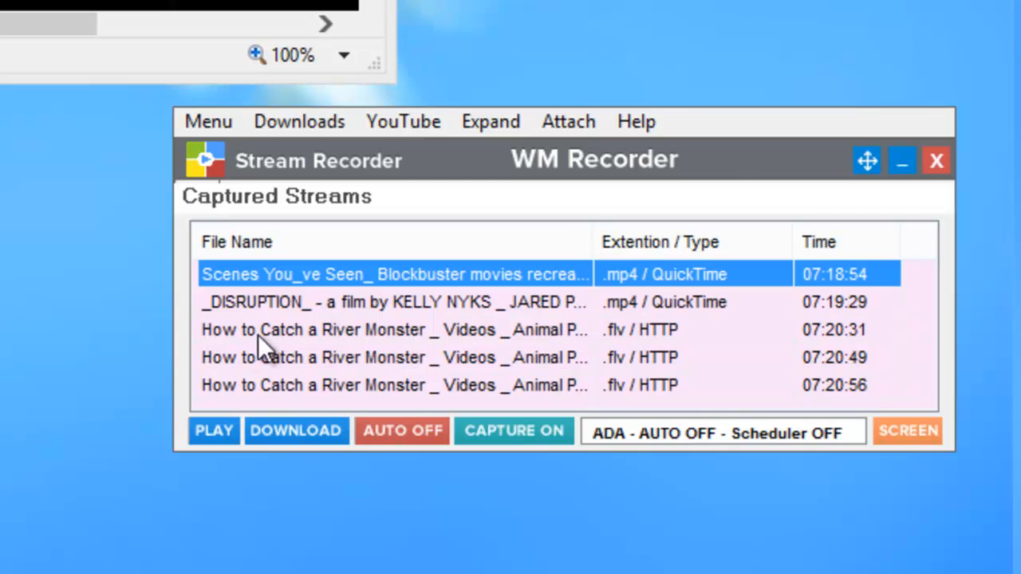
mouse_move(214, 445)
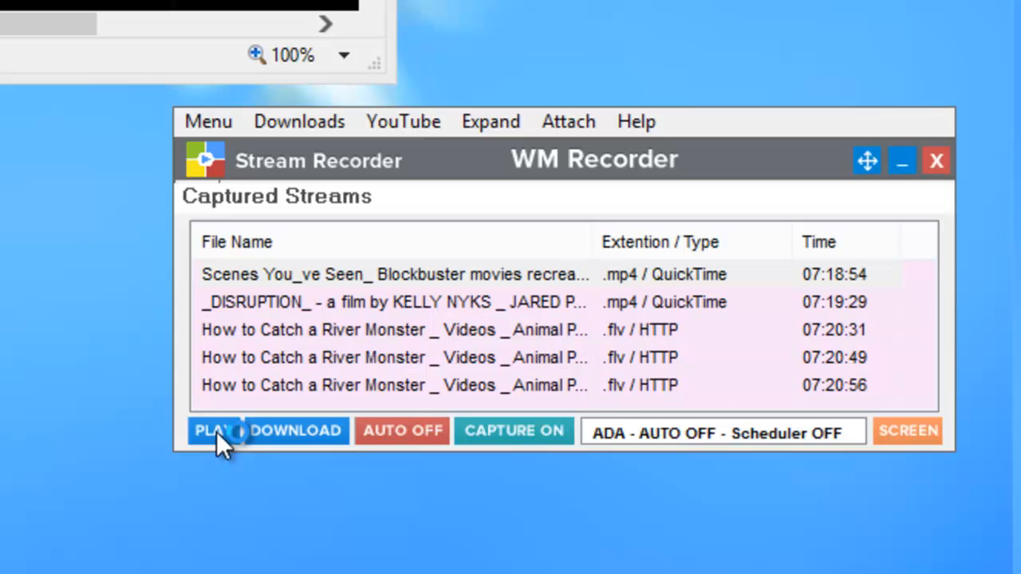
click(213, 431)
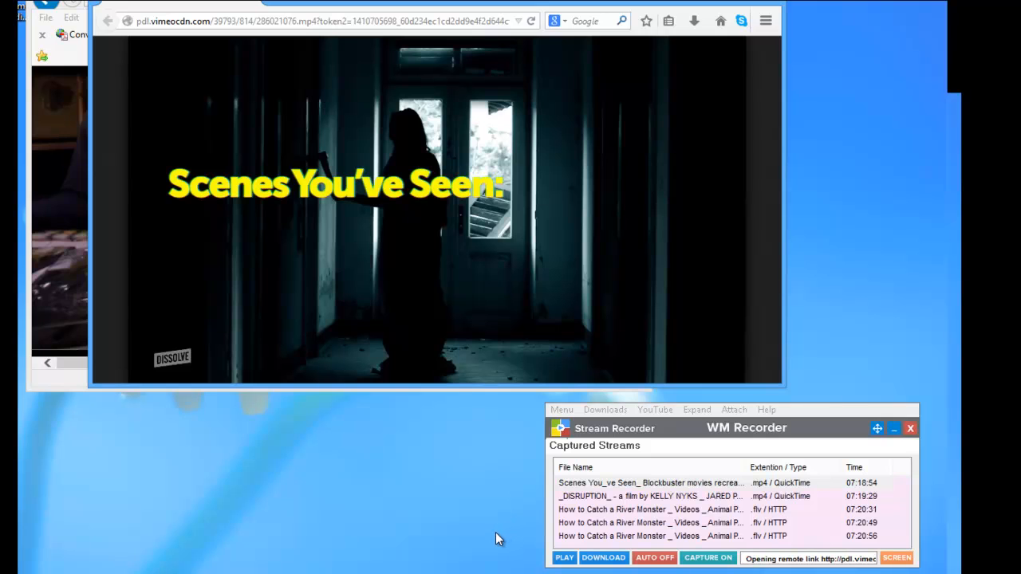
mouse_move(575, 479)
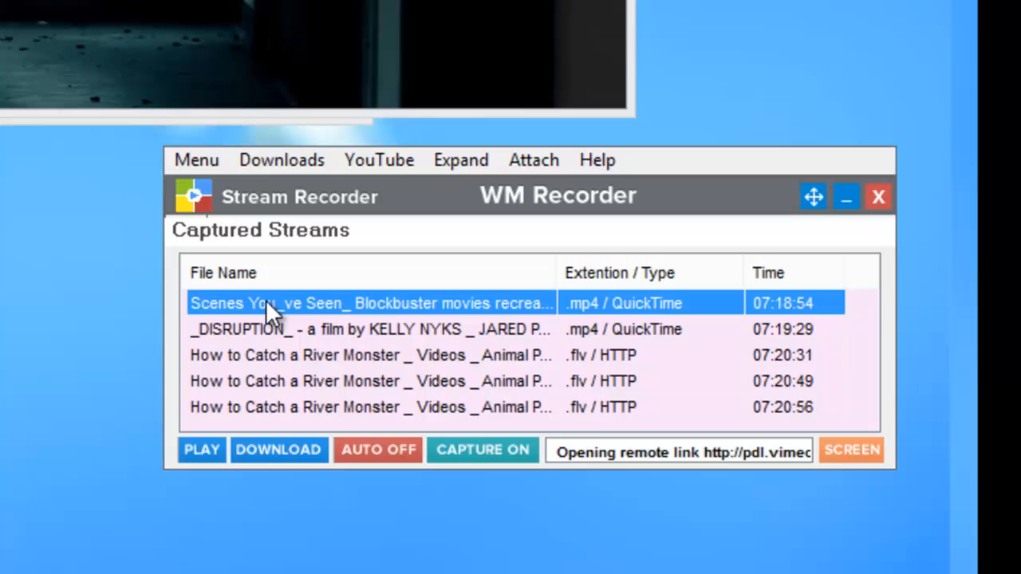
mouse_move(286, 461)
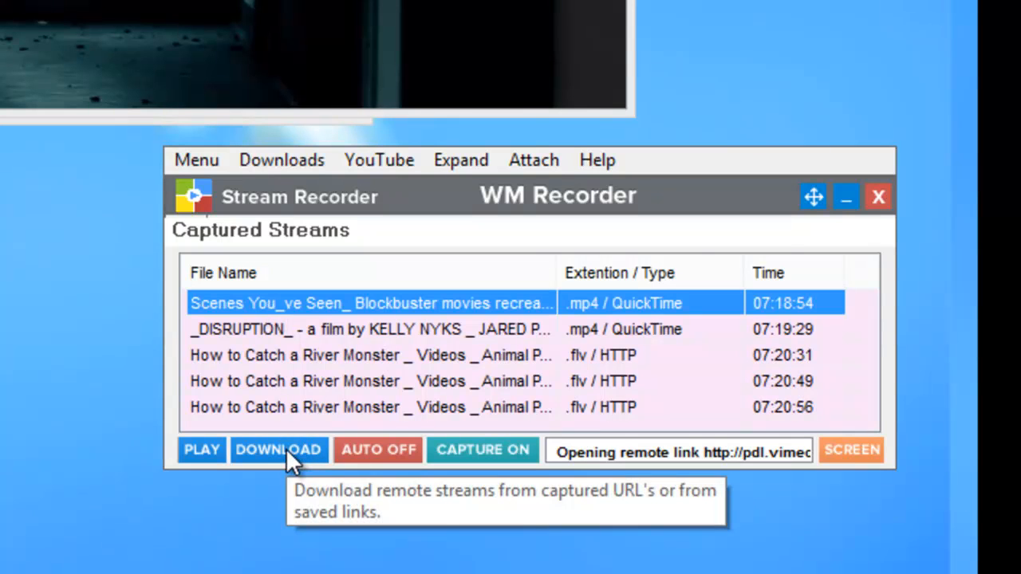
click(278, 449)
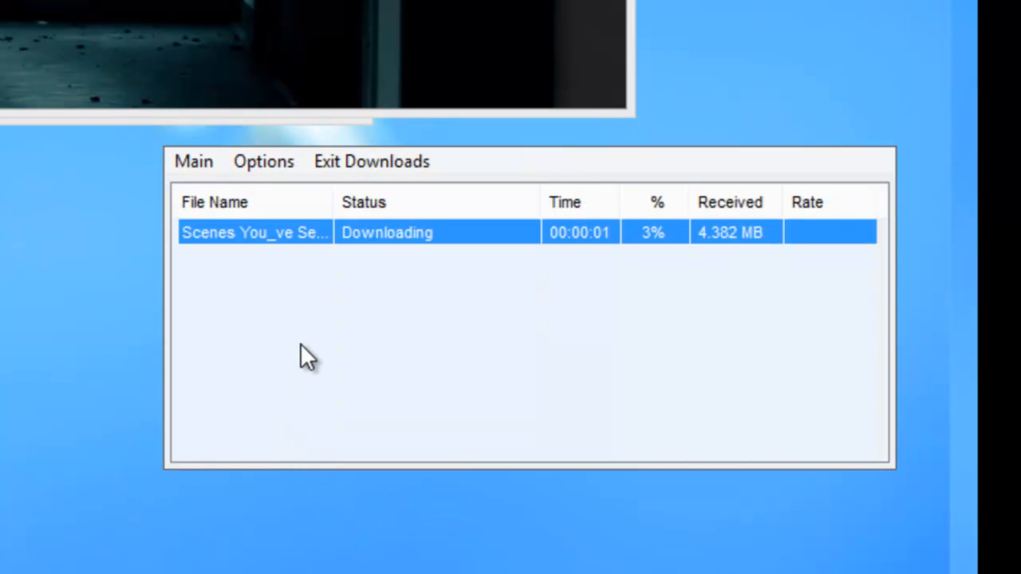
mouse_move(644, 293)
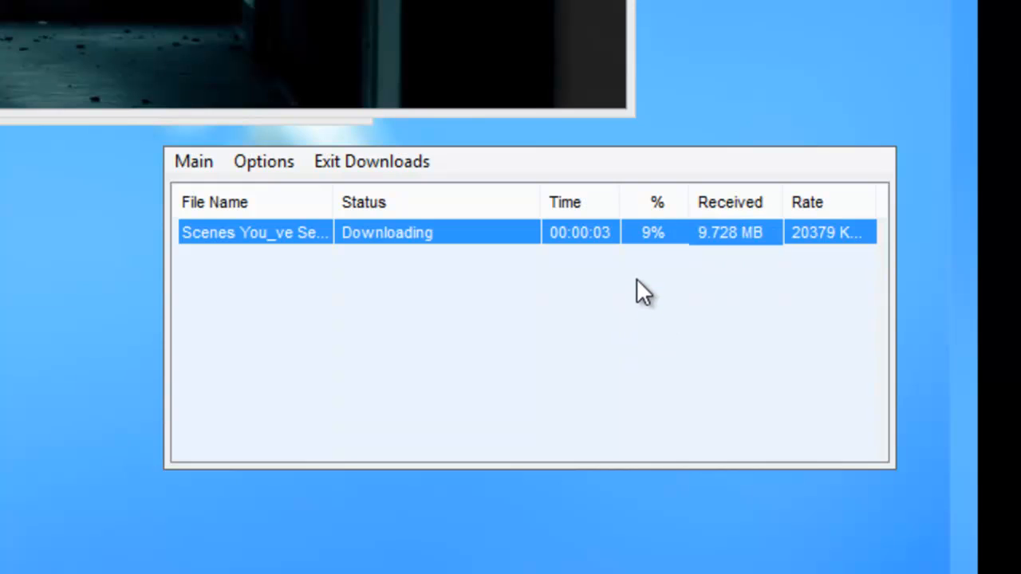
mouse_move(506, 292)
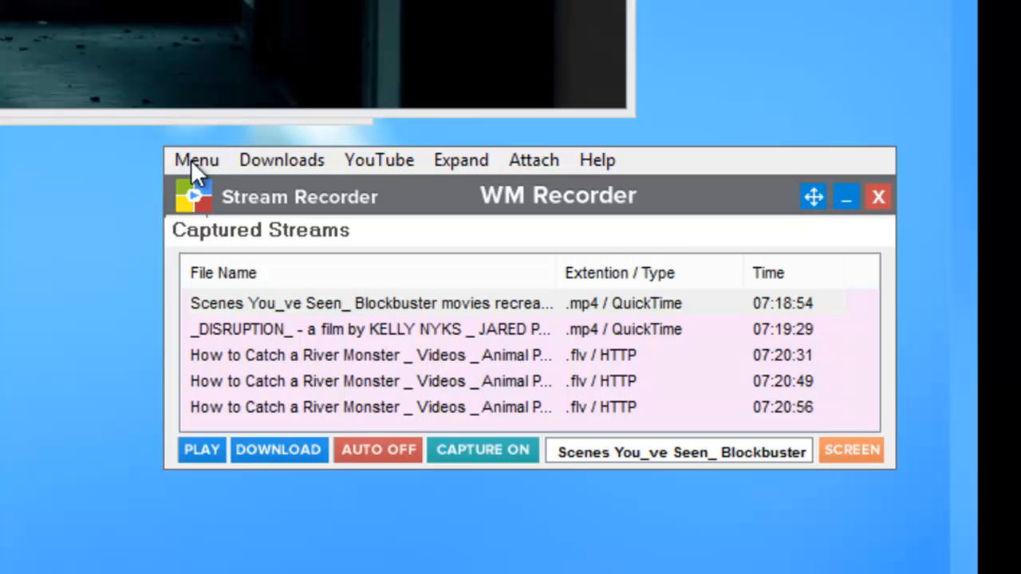
- Preview the captured DISRUPTION film stream in the browser, then download it
click(363, 329)
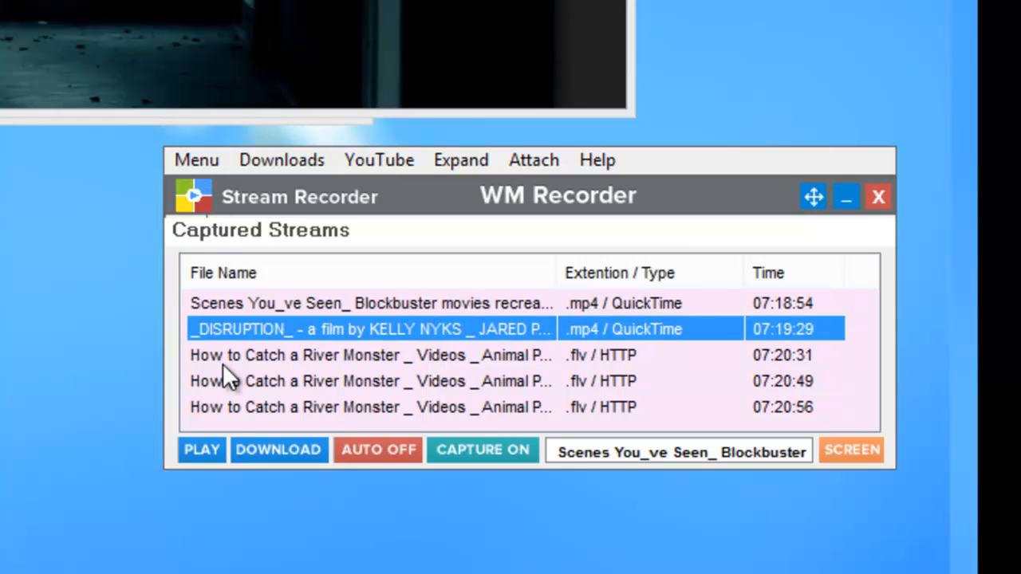
click(202, 450)
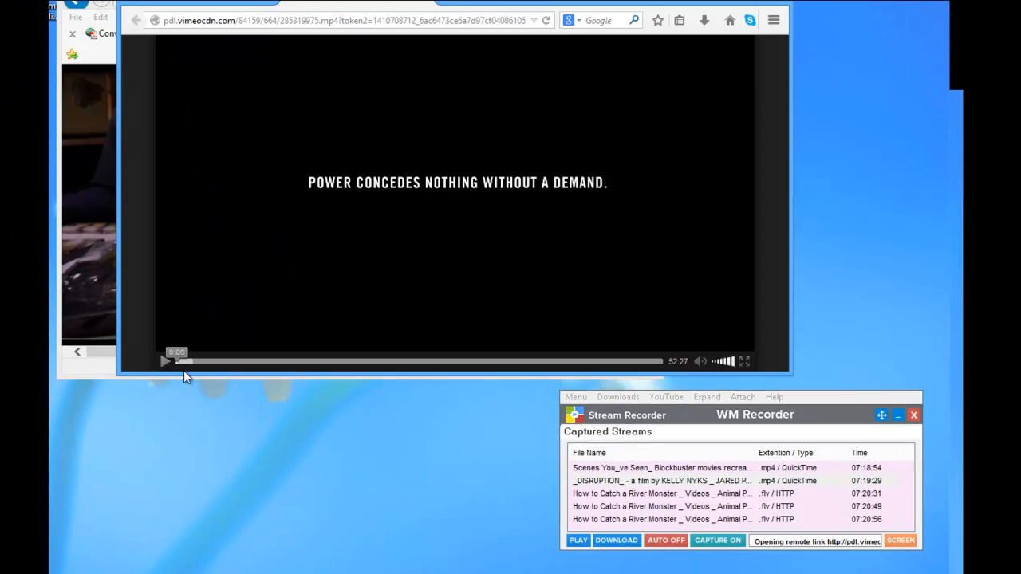
click(671, 480)
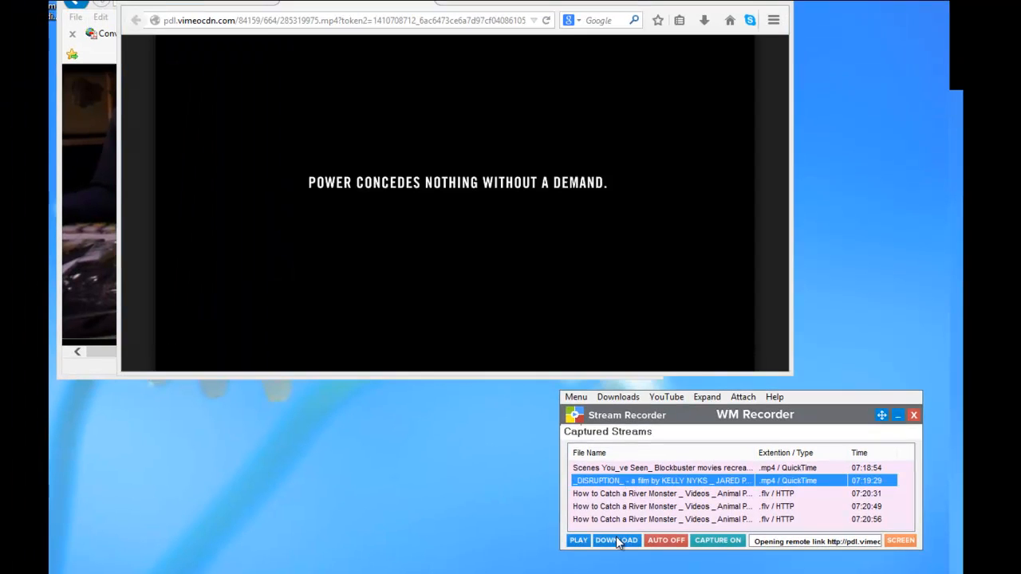
click(616, 540)
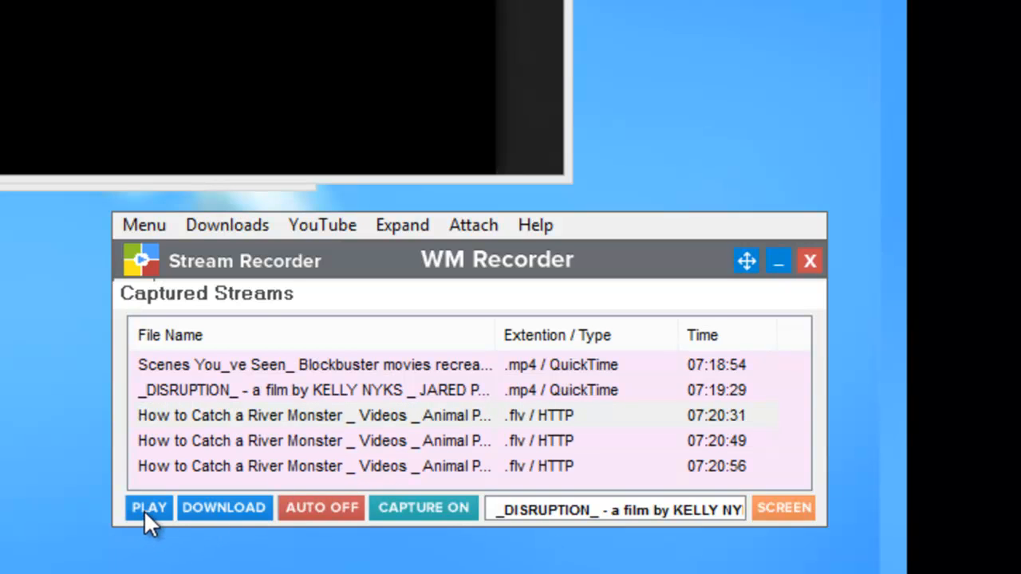
click(150, 508)
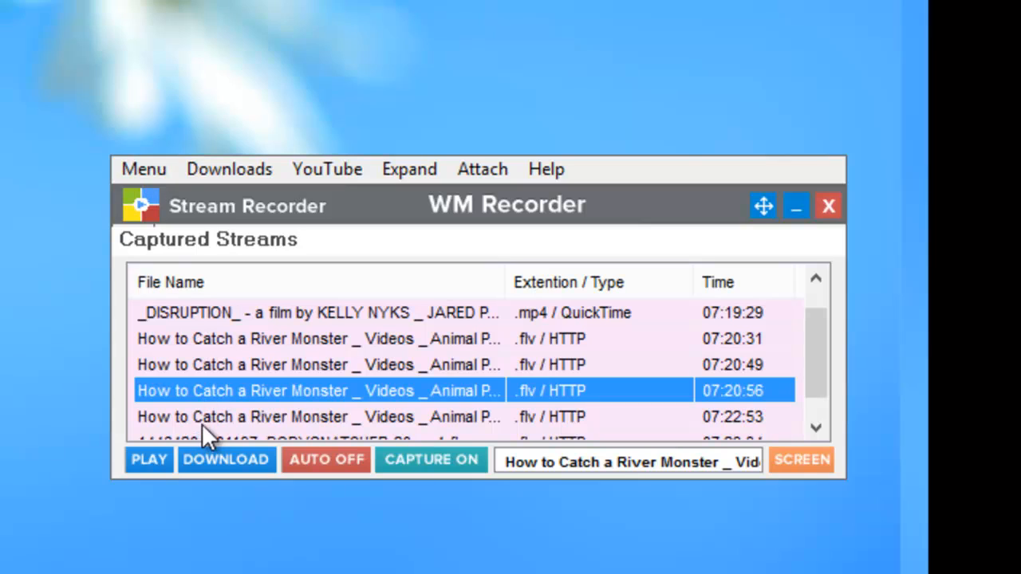
- Remove the duplicate first River Monster stream via its right-click menu
click(319, 417)
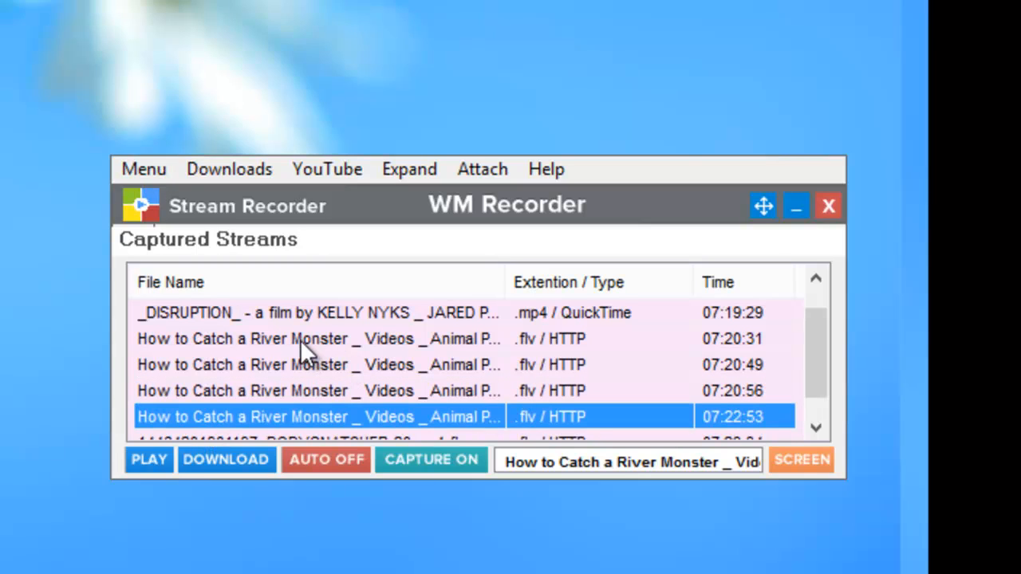
click(311, 339)
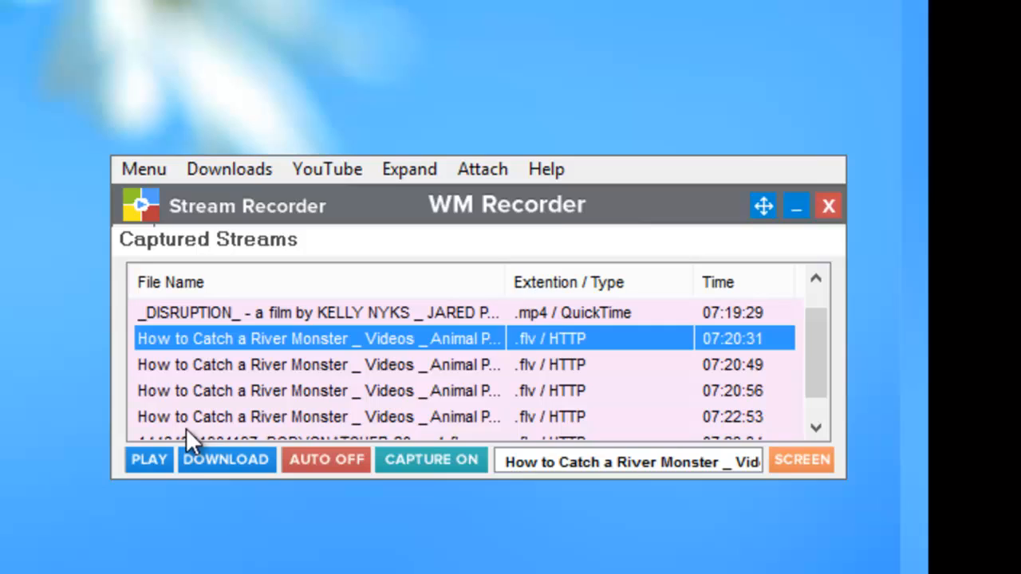
right_click(319, 338)
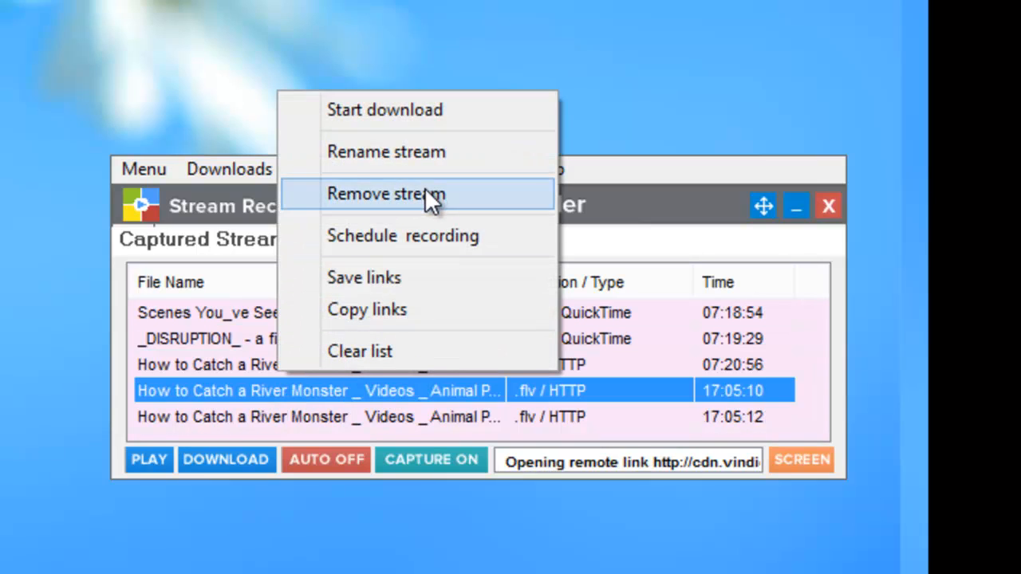
click(386, 194)
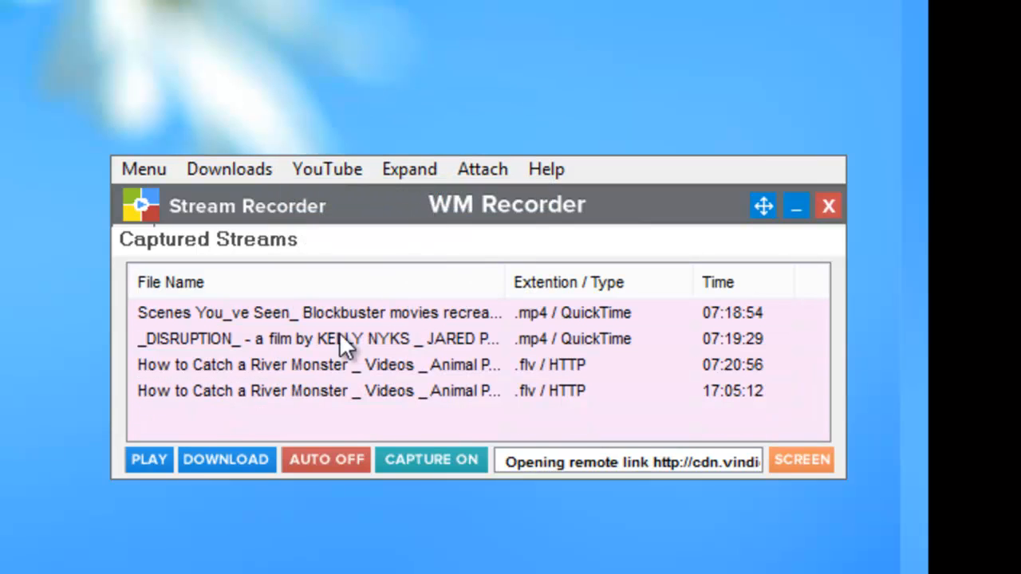
- Show the active downloads and their progress
click(229, 168)
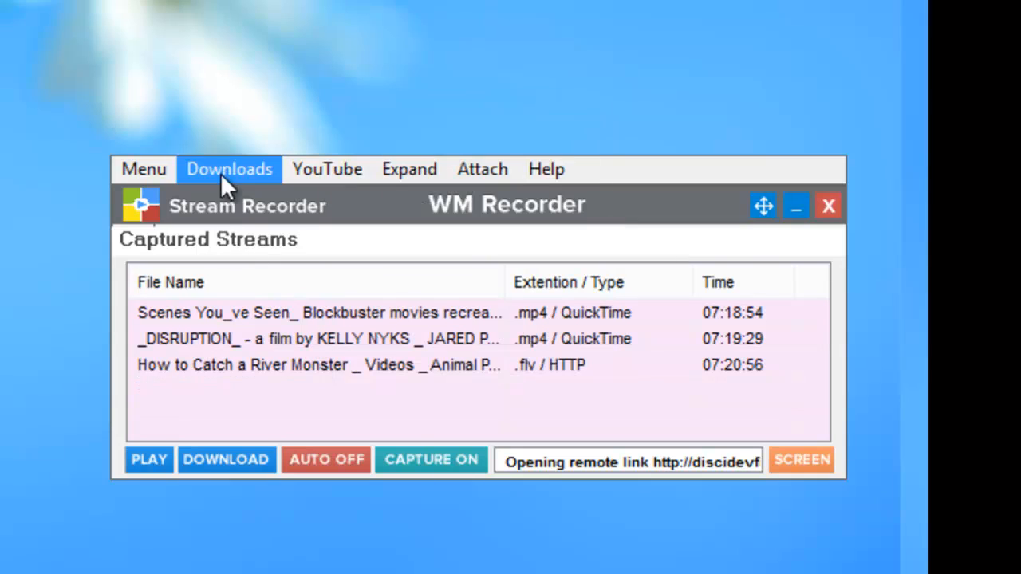
click(229, 169)
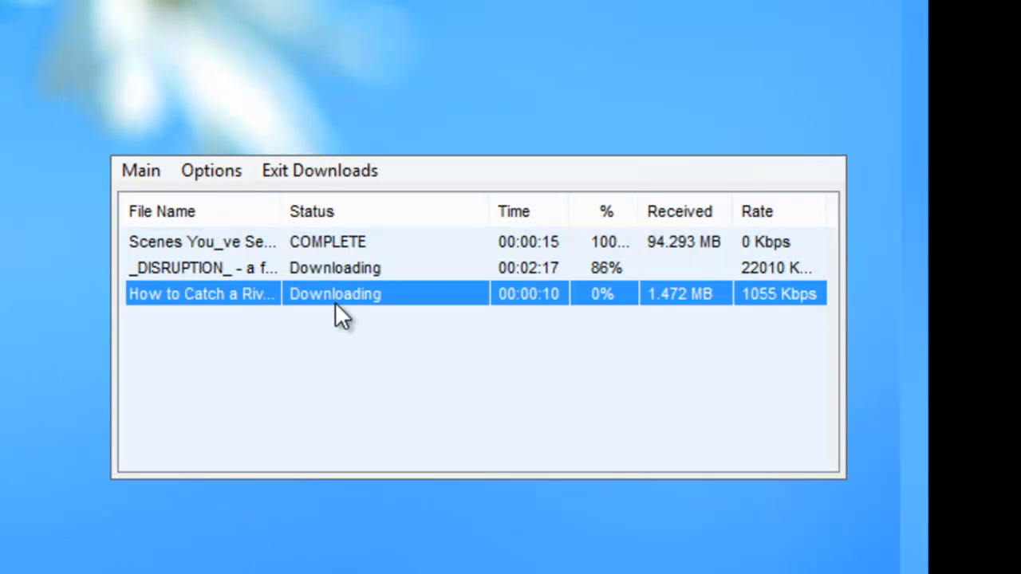